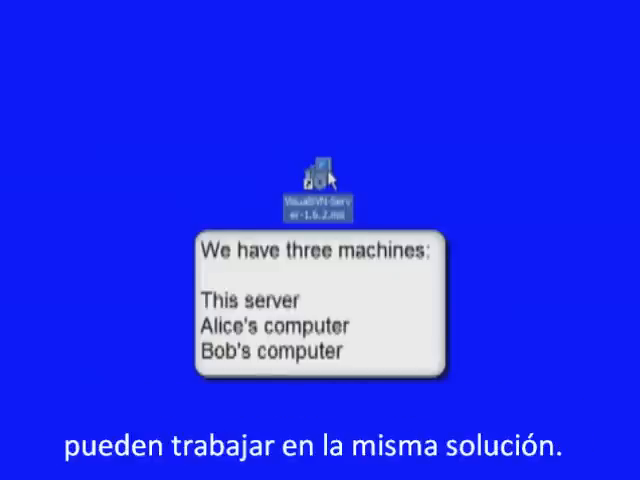
Step: Install VisualSVN Server 1.6.2 with Windows authentication and start the server manager on finish
{"action": "double_click", "coordinate": [316, 170]}
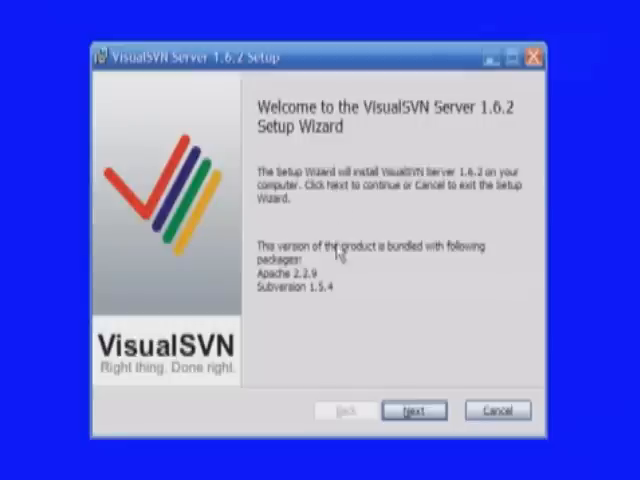
{"action": "left_click", "coordinate": [412, 410]}
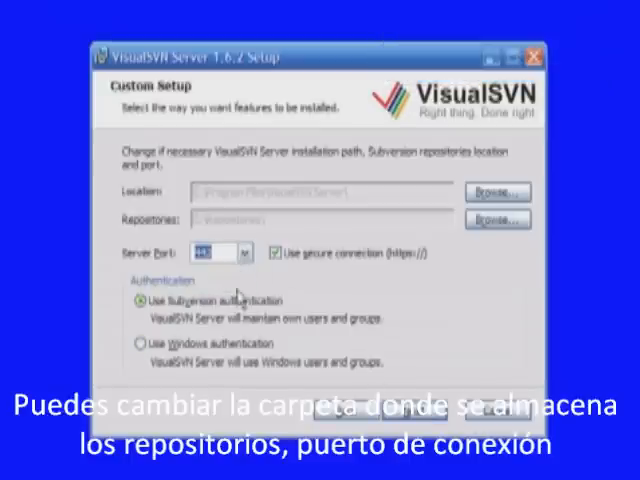
{"action": "left_click", "coordinate": [132, 344]}
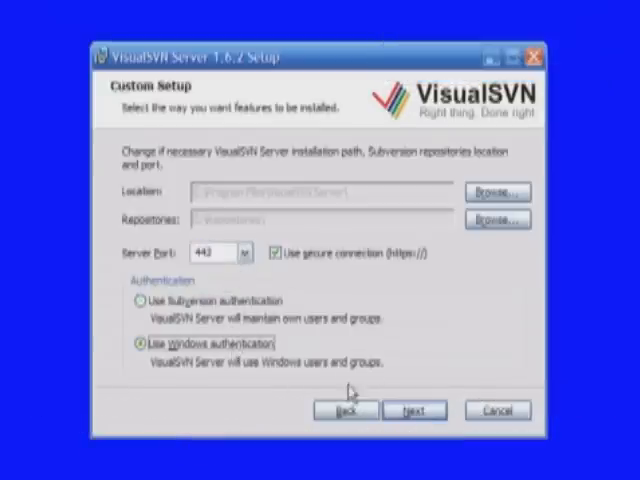
{"action": "left_click", "coordinate": [414, 412]}
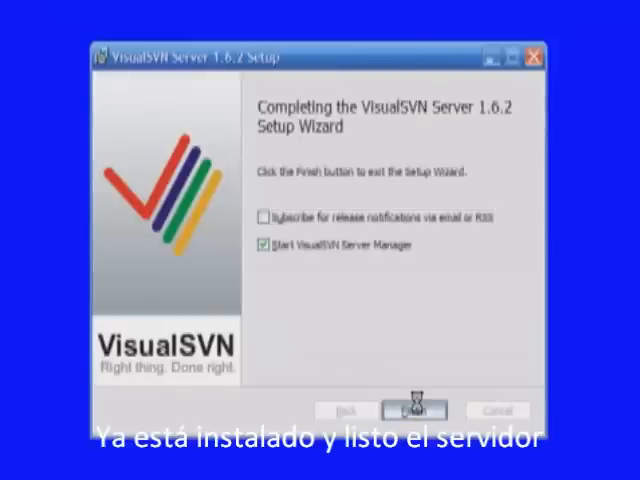
{"action": "left_click", "coordinate": [410, 410]}
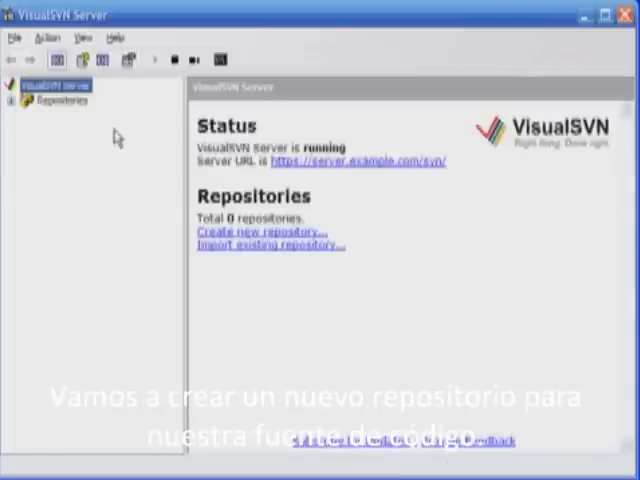
Step: Create a new repository named sandbox
{"action": "right_click", "coordinate": [52, 100]}
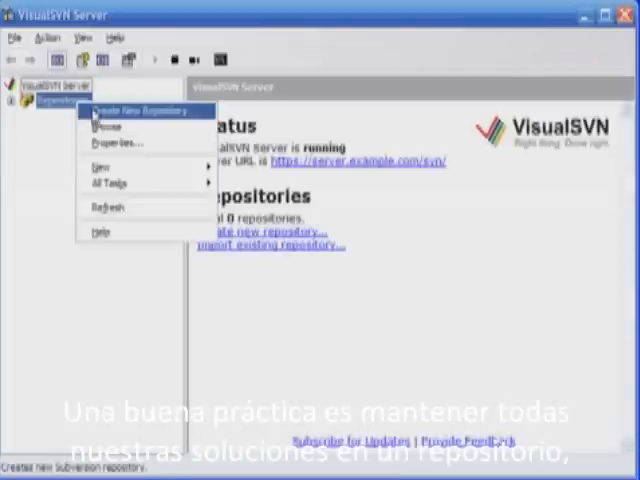
{"action": "left_click", "coordinate": [140, 110]}
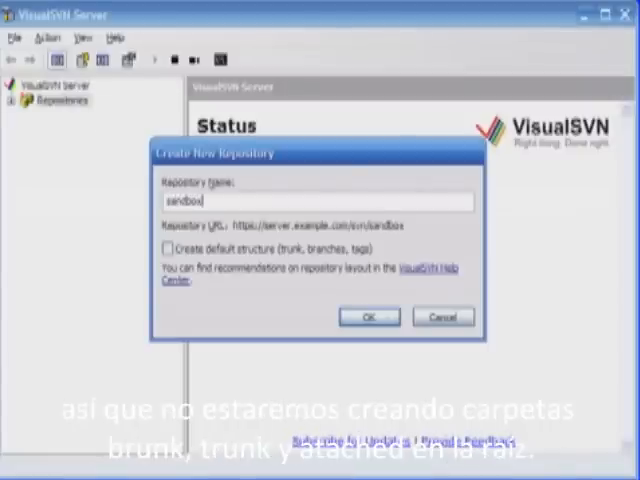
{"action": "left_click", "coordinate": [368, 316]}
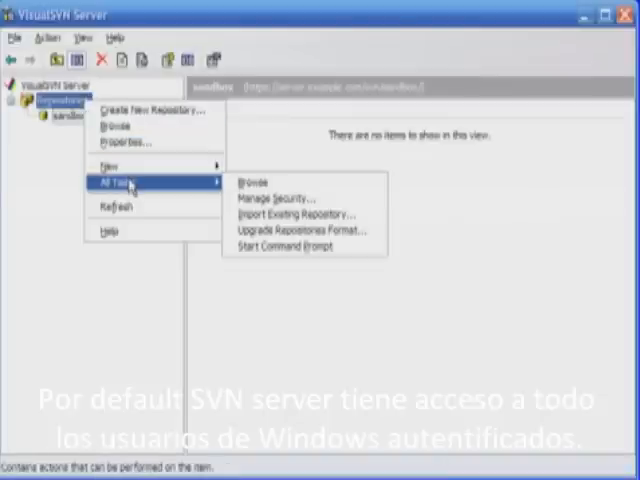
Step: Grant SERVER\Developers read/write access to the sandbox repository
{"action": "left_click", "coordinate": [280, 196]}
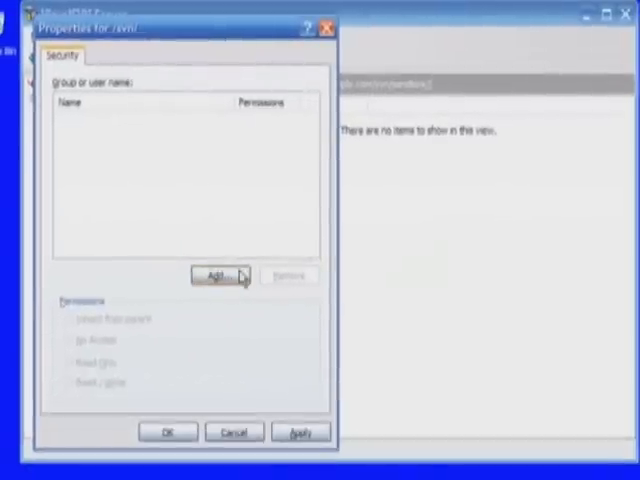
{"action": "left_click", "coordinate": [212, 276]}
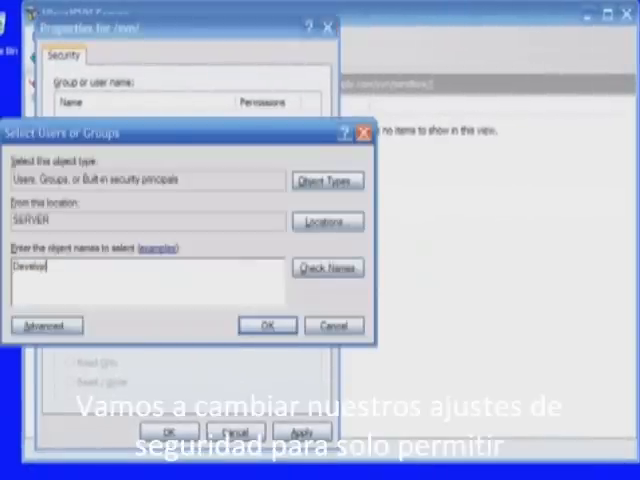
{"action": "left_click", "coordinate": [326, 268]}
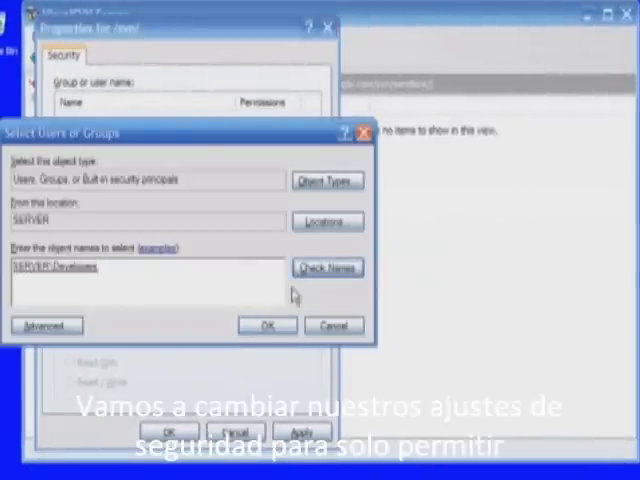
{"action": "left_click", "coordinate": [268, 324]}
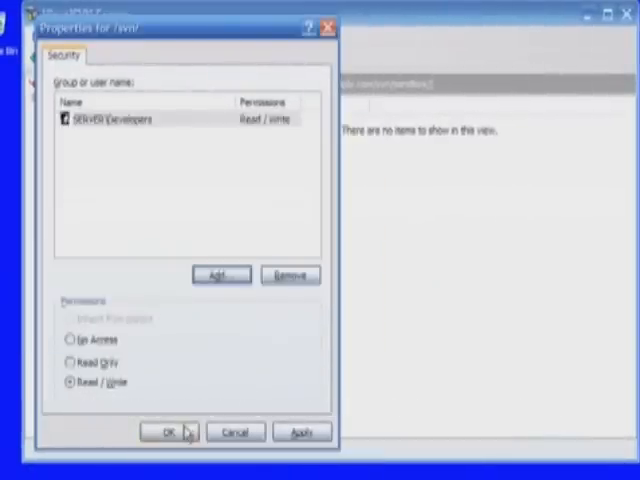
{"action": "left_click", "coordinate": [168, 432]}
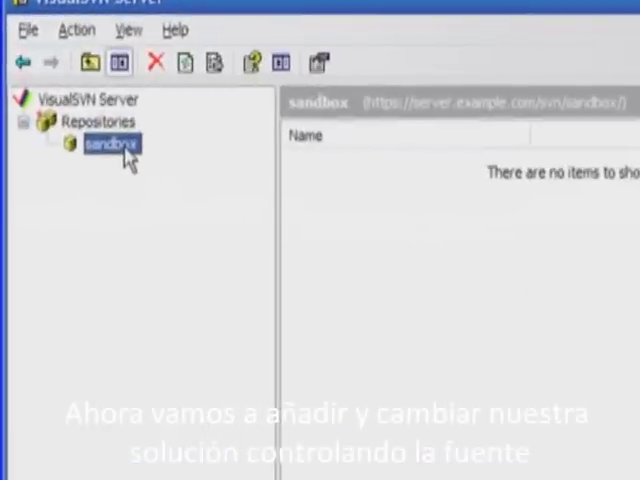
Step: Copy the sandbox repository URL to the clipboard
{"action": "right_click", "coordinate": [108, 144]}
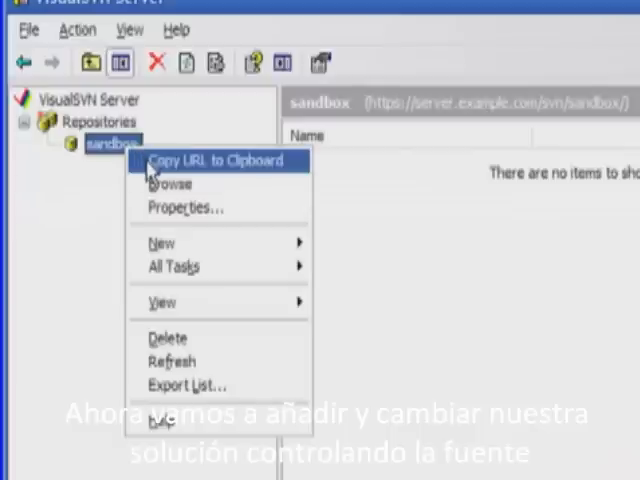
{"action": "left_click", "coordinate": [212, 160]}
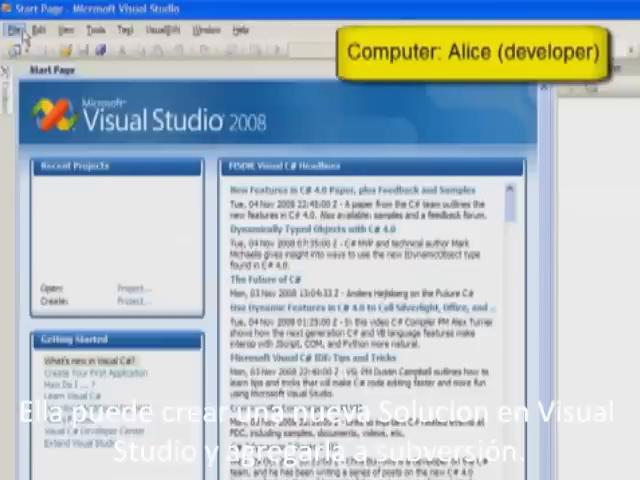
Step: Create a new C# Windows Forms Application project with Form1 in the designer
{"action": "left_click", "coordinate": [16, 32]}
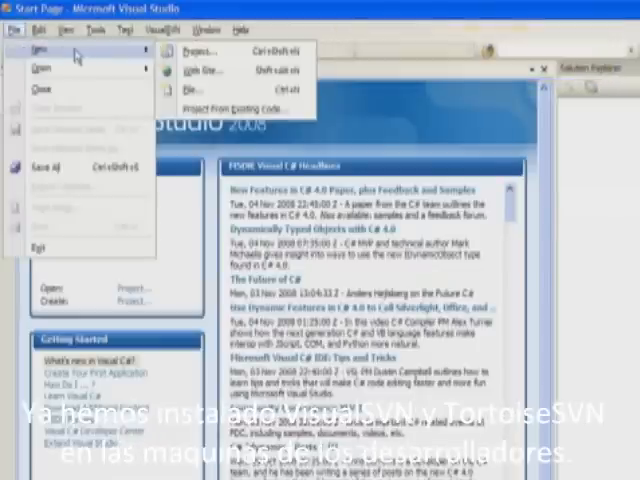
{"action": "mouse_move", "coordinate": [204, 48]}
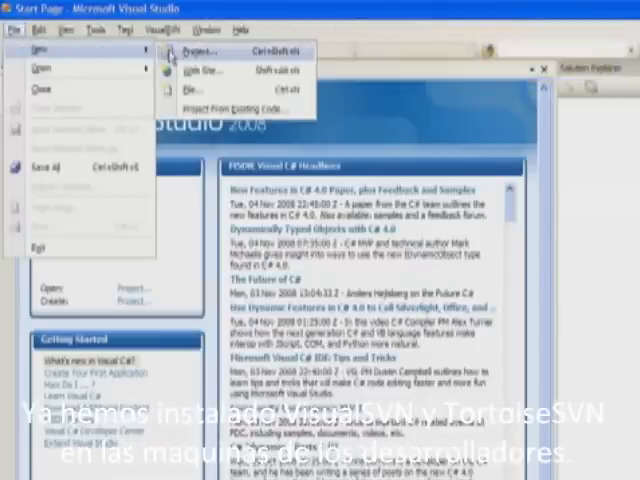
{"action": "left_click", "coordinate": [204, 48]}
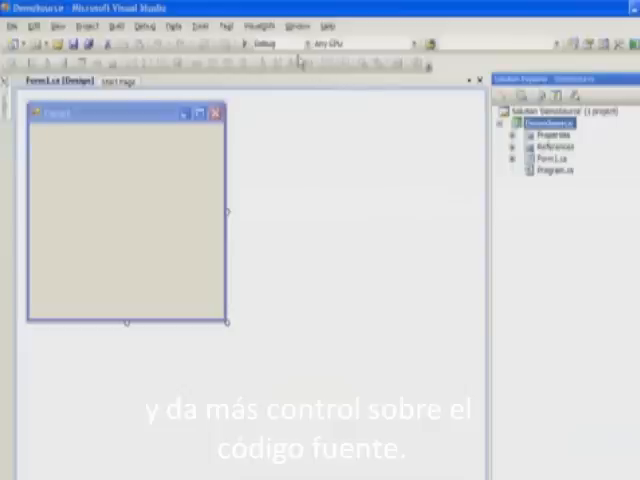
{"action": "left_click", "coordinate": [262, 26]}
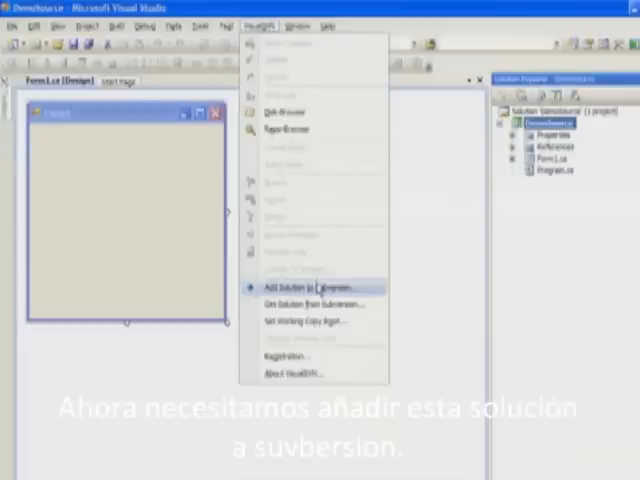
Step: Add the solution to the existing sandbox repository at the pasted DemoSource trunk URL
{"action": "left_click", "coordinate": [300, 284]}
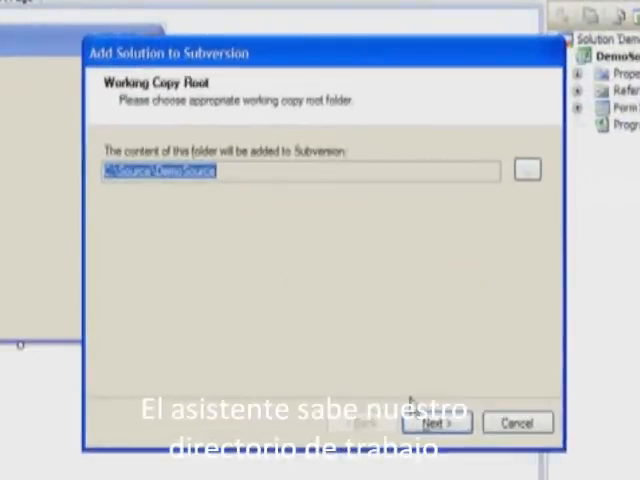
{"action": "left_click", "coordinate": [436, 422]}
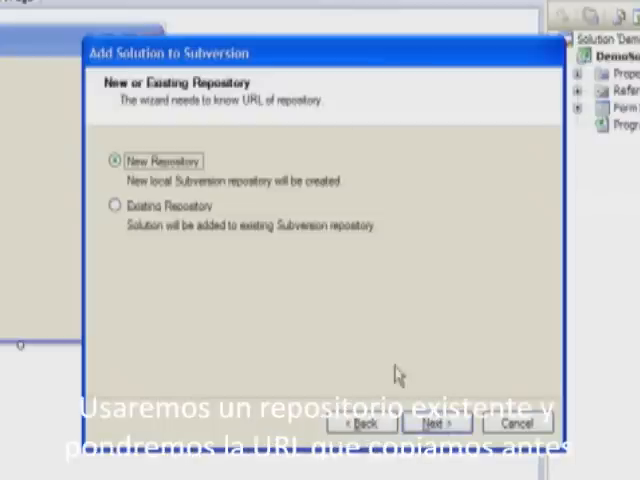
{"action": "left_click", "coordinate": [114, 206]}
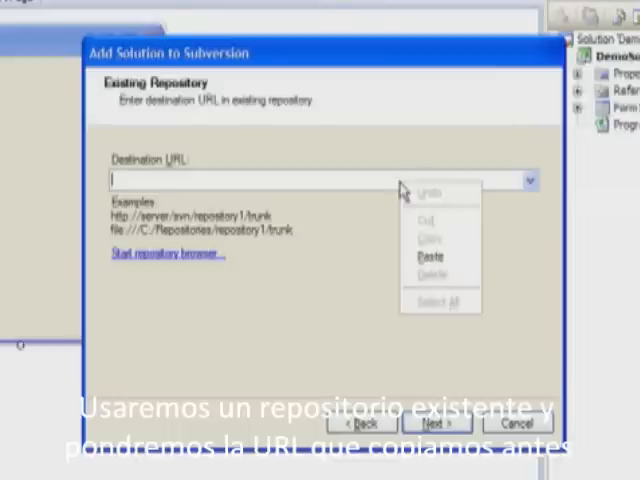
{"action": "left_click", "coordinate": [430, 256]}
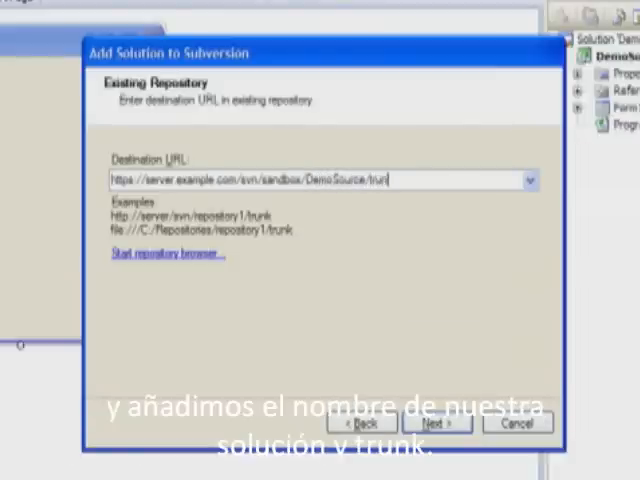
{"action": "left_click", "coordinate": [436, 424]}
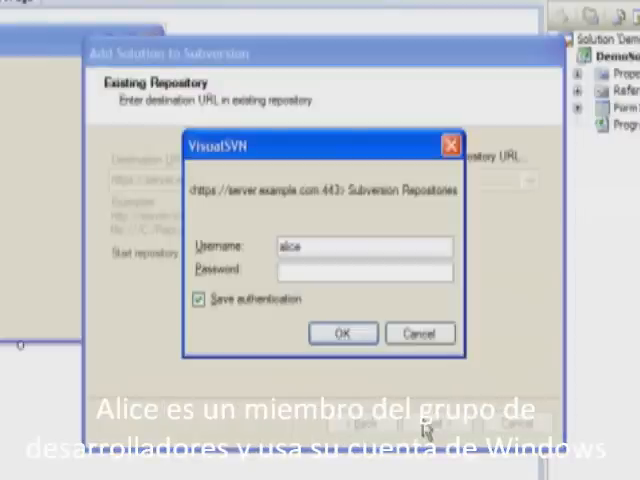
Step: Log in to the repository with the account password
{"action": "type", "text": "password"}
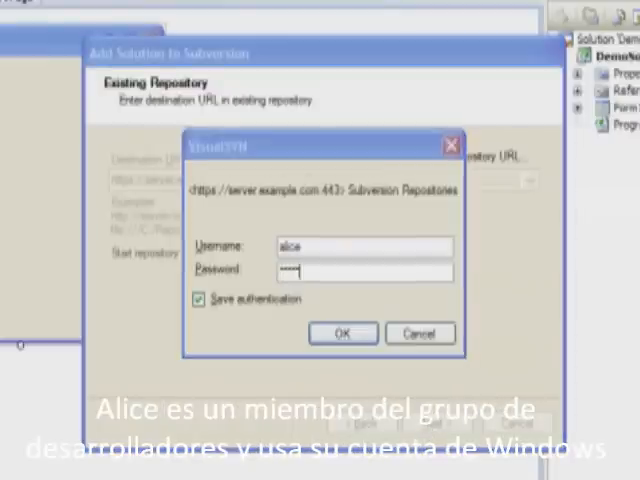
{"action": "left_click", "coordinate": [342, 332]}
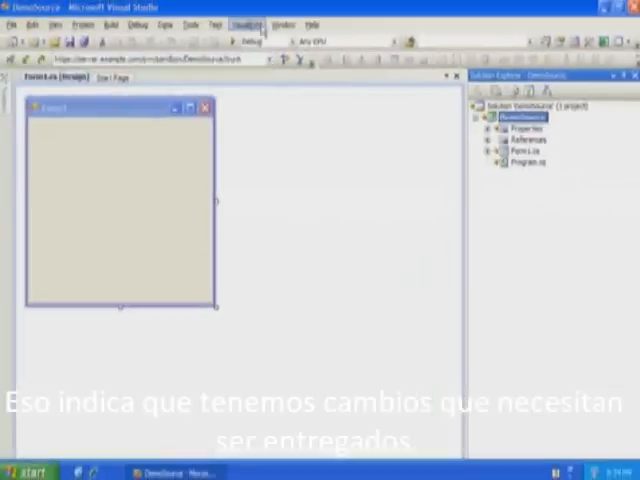
Step: Commit all DemoSource solution files, accepting the server certificate permanently
{"action": "left_click", "coordinate": [248, 24]}
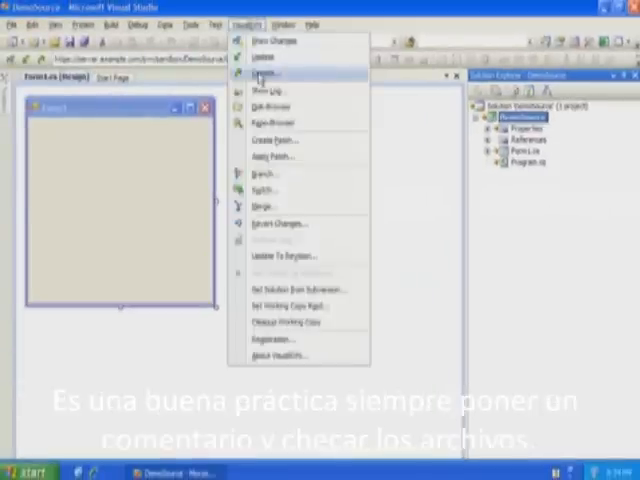
{"action": "left_click", "coordinate": [268, 72]}
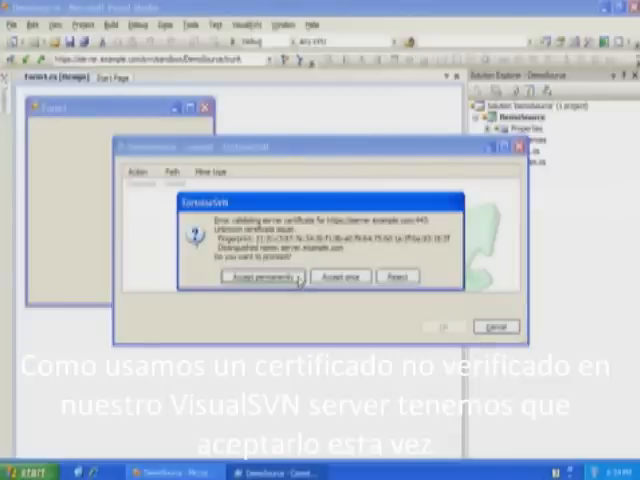
{"action": "left_click", "coordinate": [268, 276]}
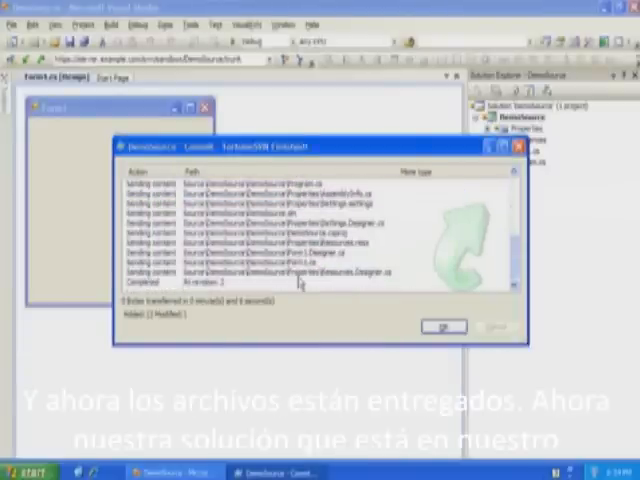
{"action": "left_click", "coordinate": [440, 328]}
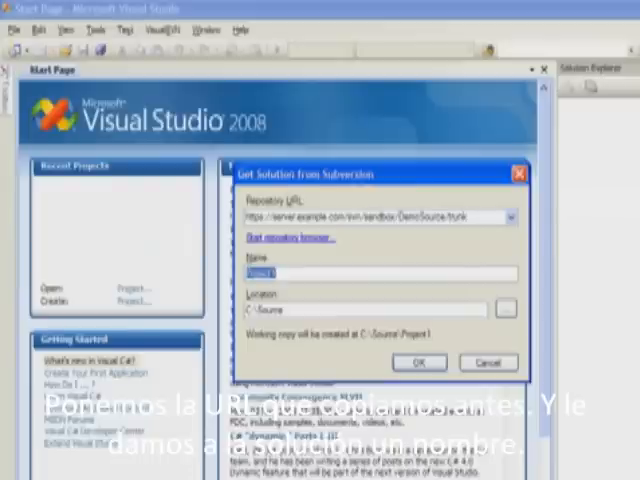
Step: Check out the DemoSource solution into C:\Source\DemoSource
{"action": "type", "text": "DemoSource"}
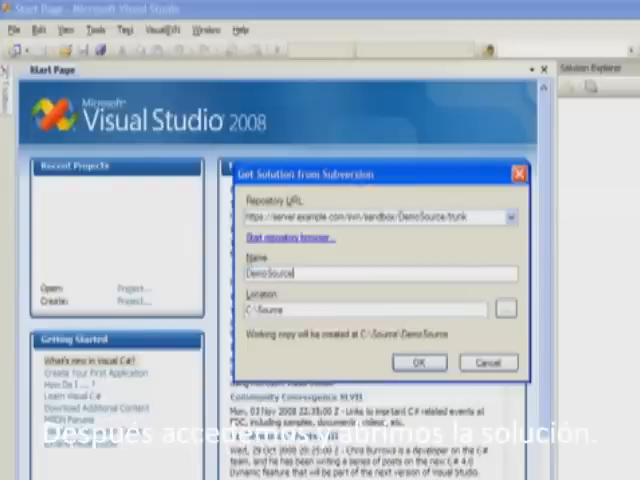
{"action": "left_click", "coordinate": [420, 362]}
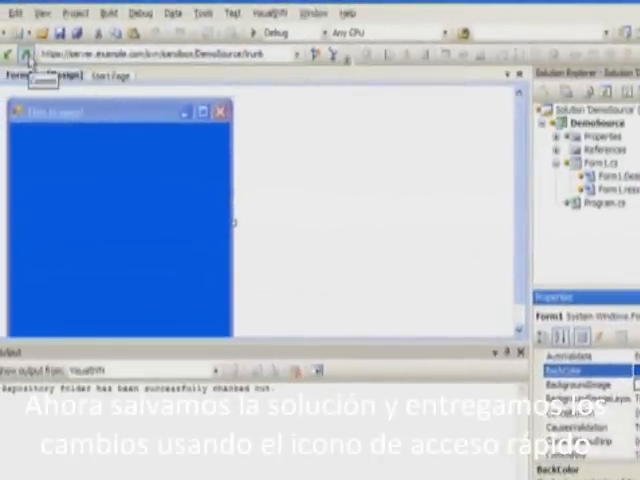
Step: Commit the blue background and title changes with a describing message
{"action": "left_click", "coordinate": [32, 56]}
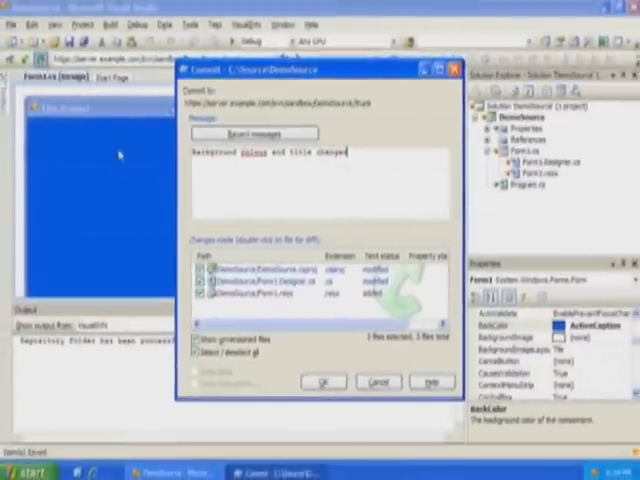
{"action": "left_click", "coordinate": [324, 382]}
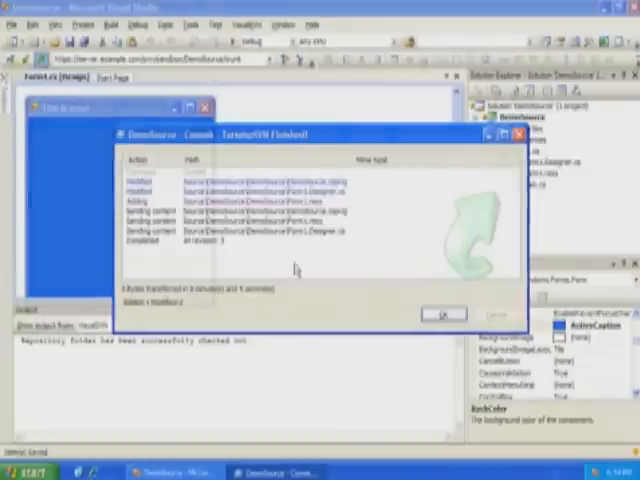
{"action": "left_click", "coordinate": [442, 314]}
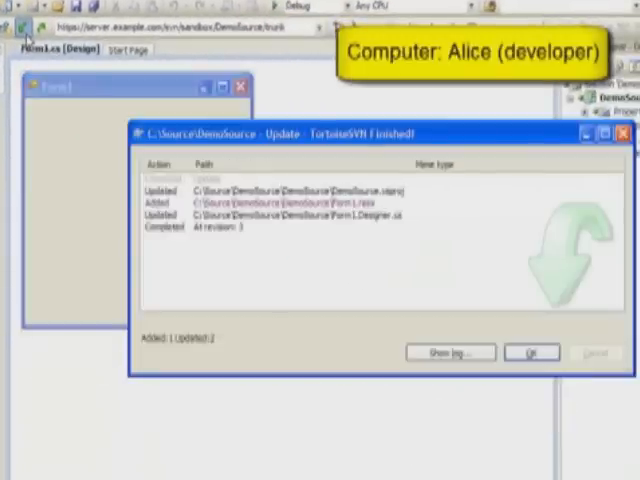
Step: Update Alice's working copy to revision 3 to receive the form changes
{"action": "left_click", "coordinate": [532, 352]}
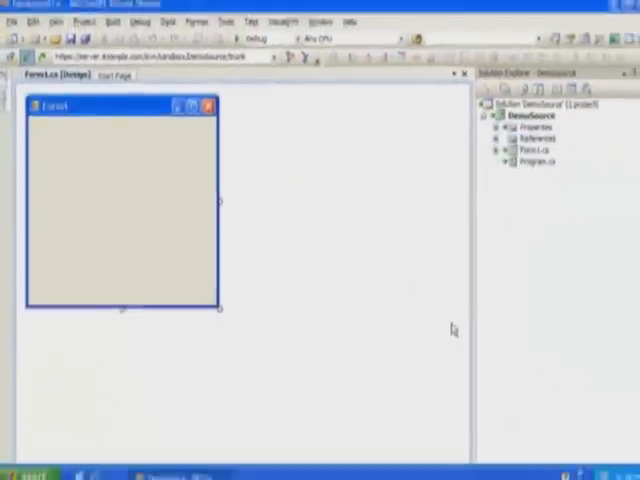